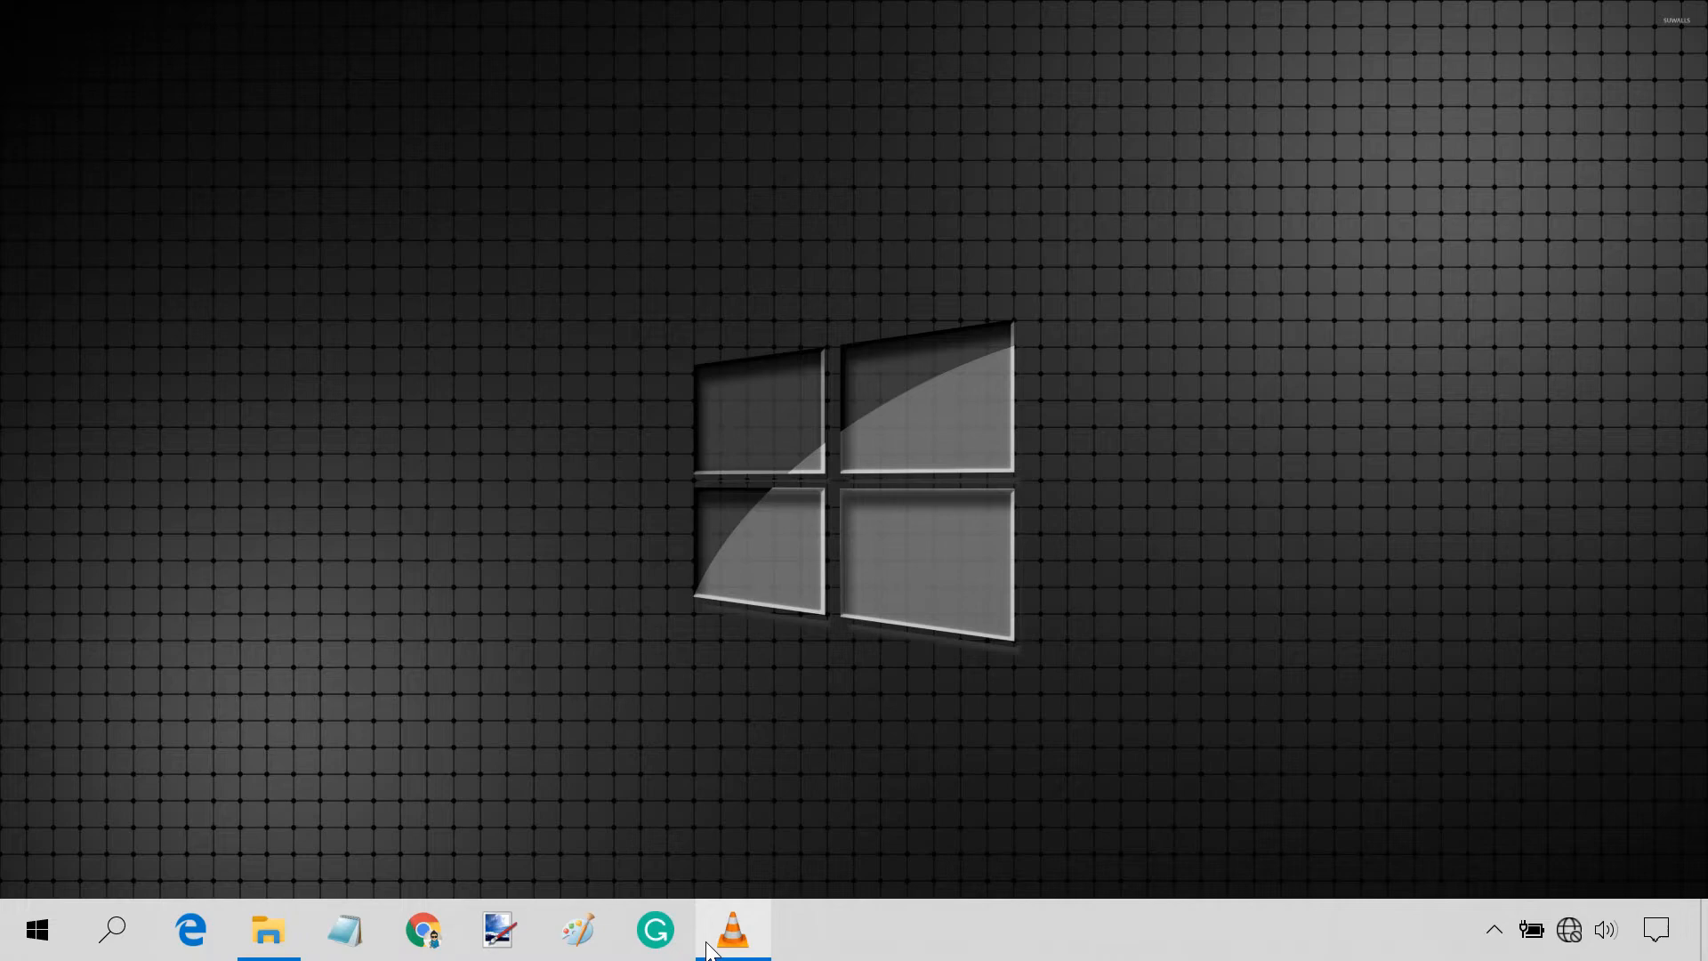
# - Launch VLC from the taskbar and open the Media menu
pyautogui.click(731, 930)
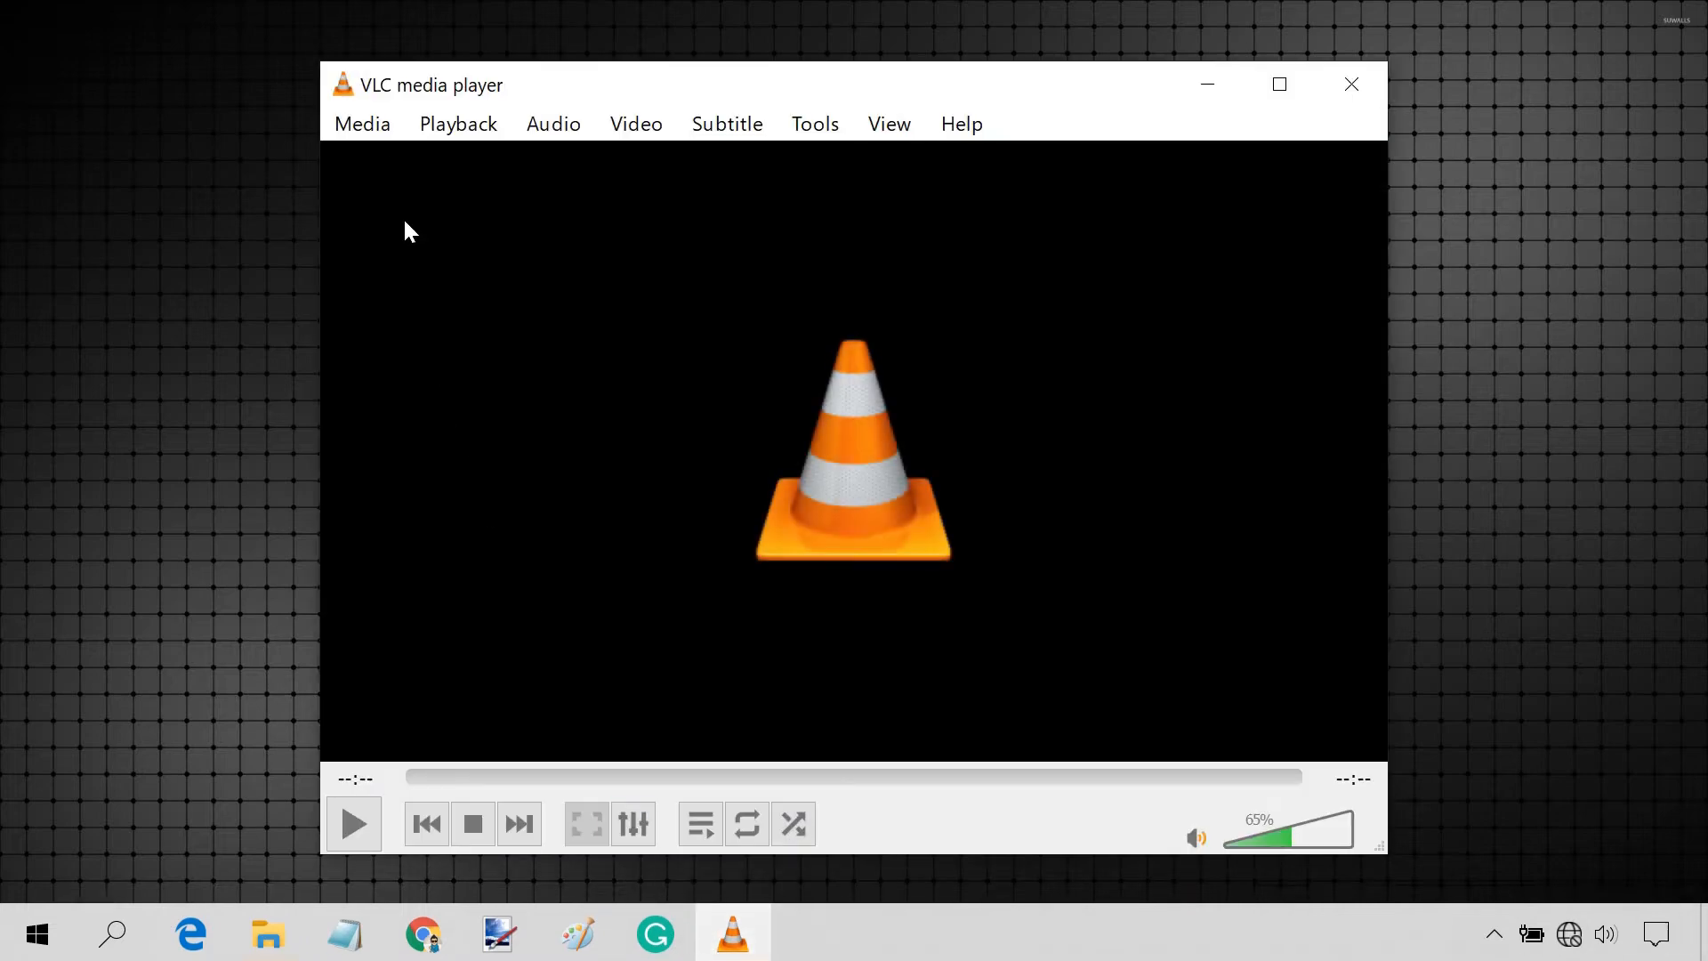
pyautogui.click(362, 123)
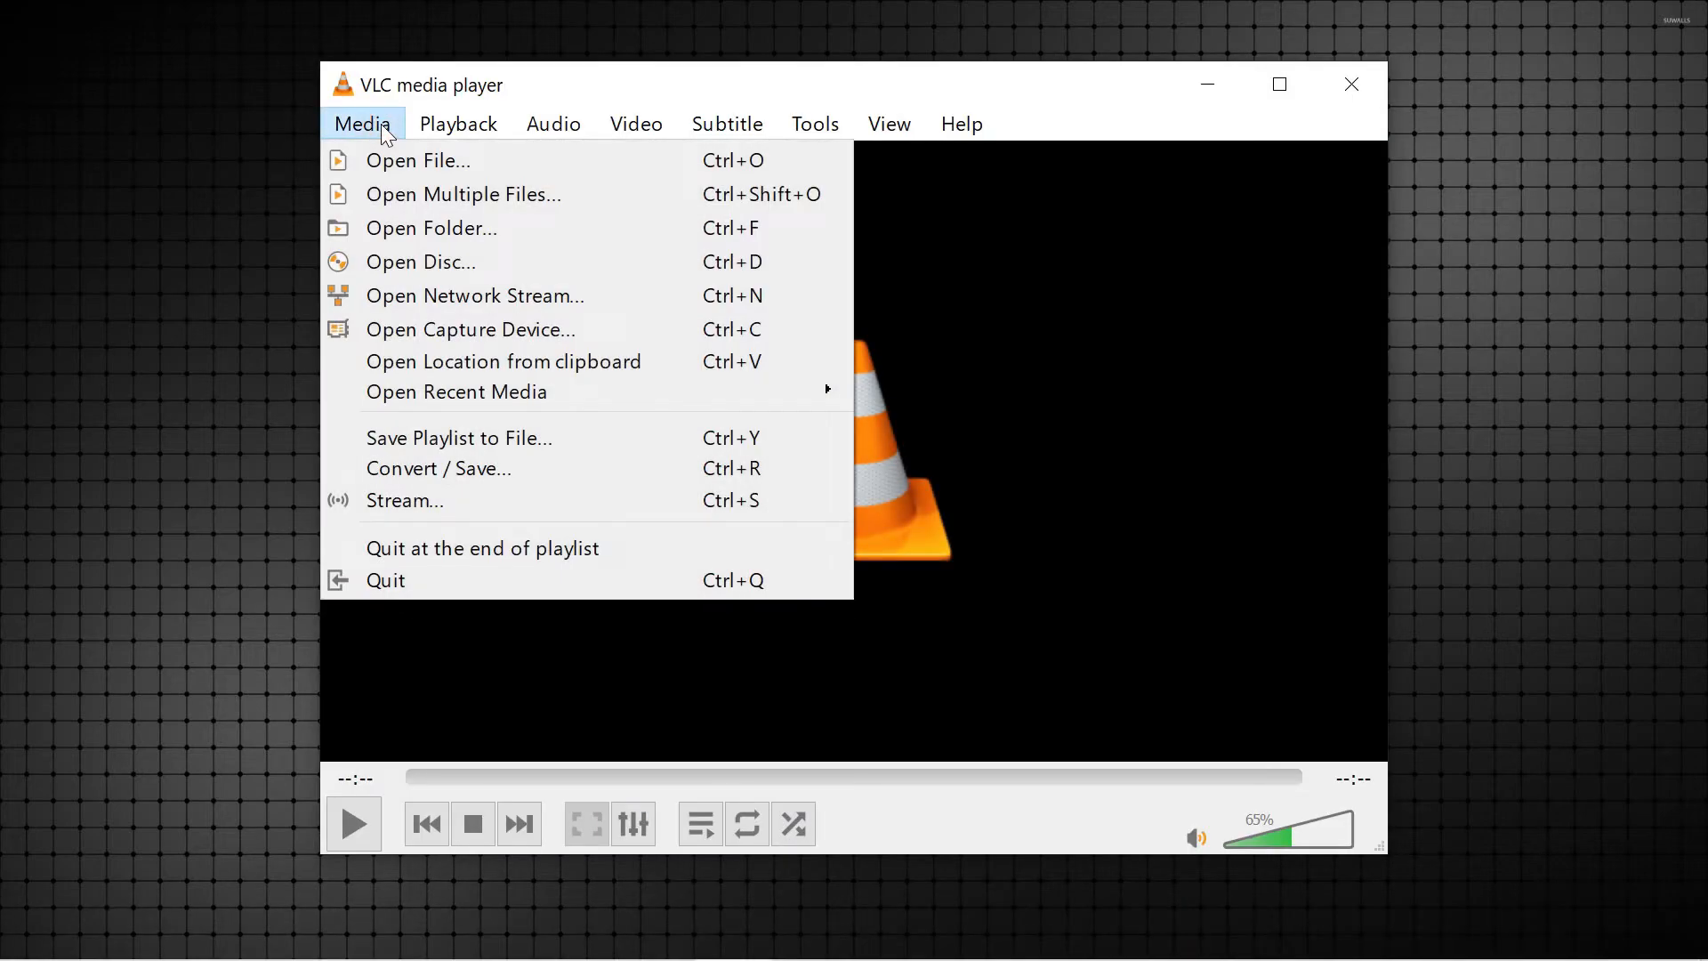
pyautogui.moveTo(525, 467)
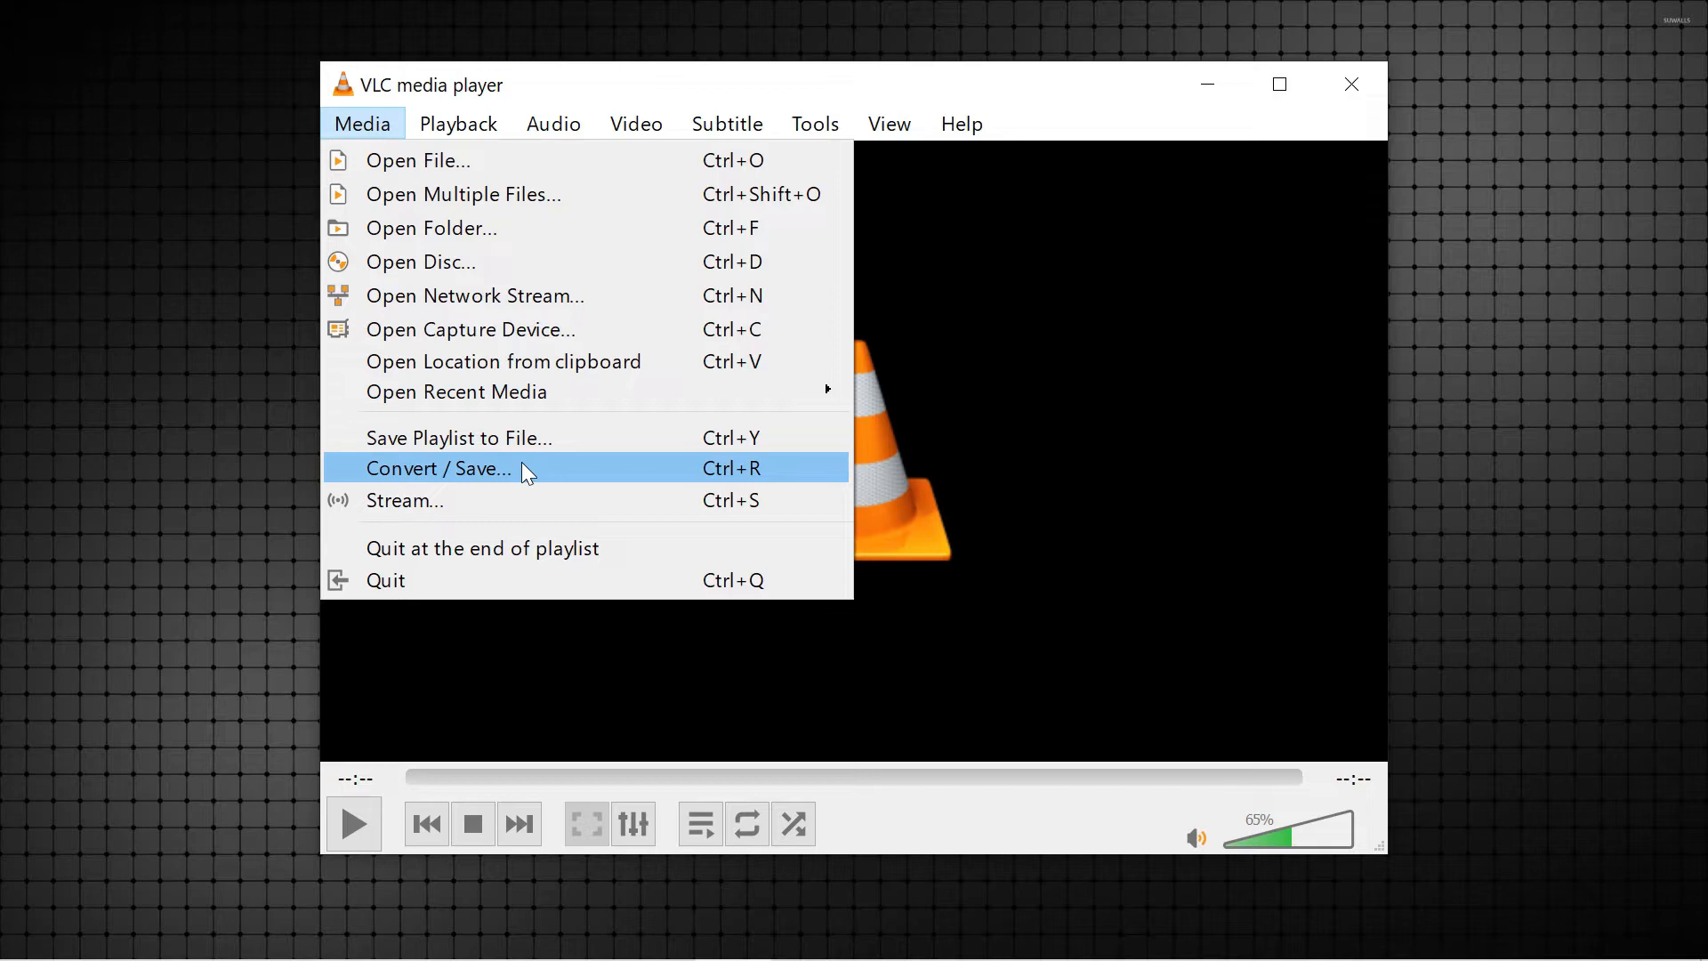
# - Add the vlog MP4 from D:\Downloads\Video as the Convert / Save source
pyautogui.click(438, 467)
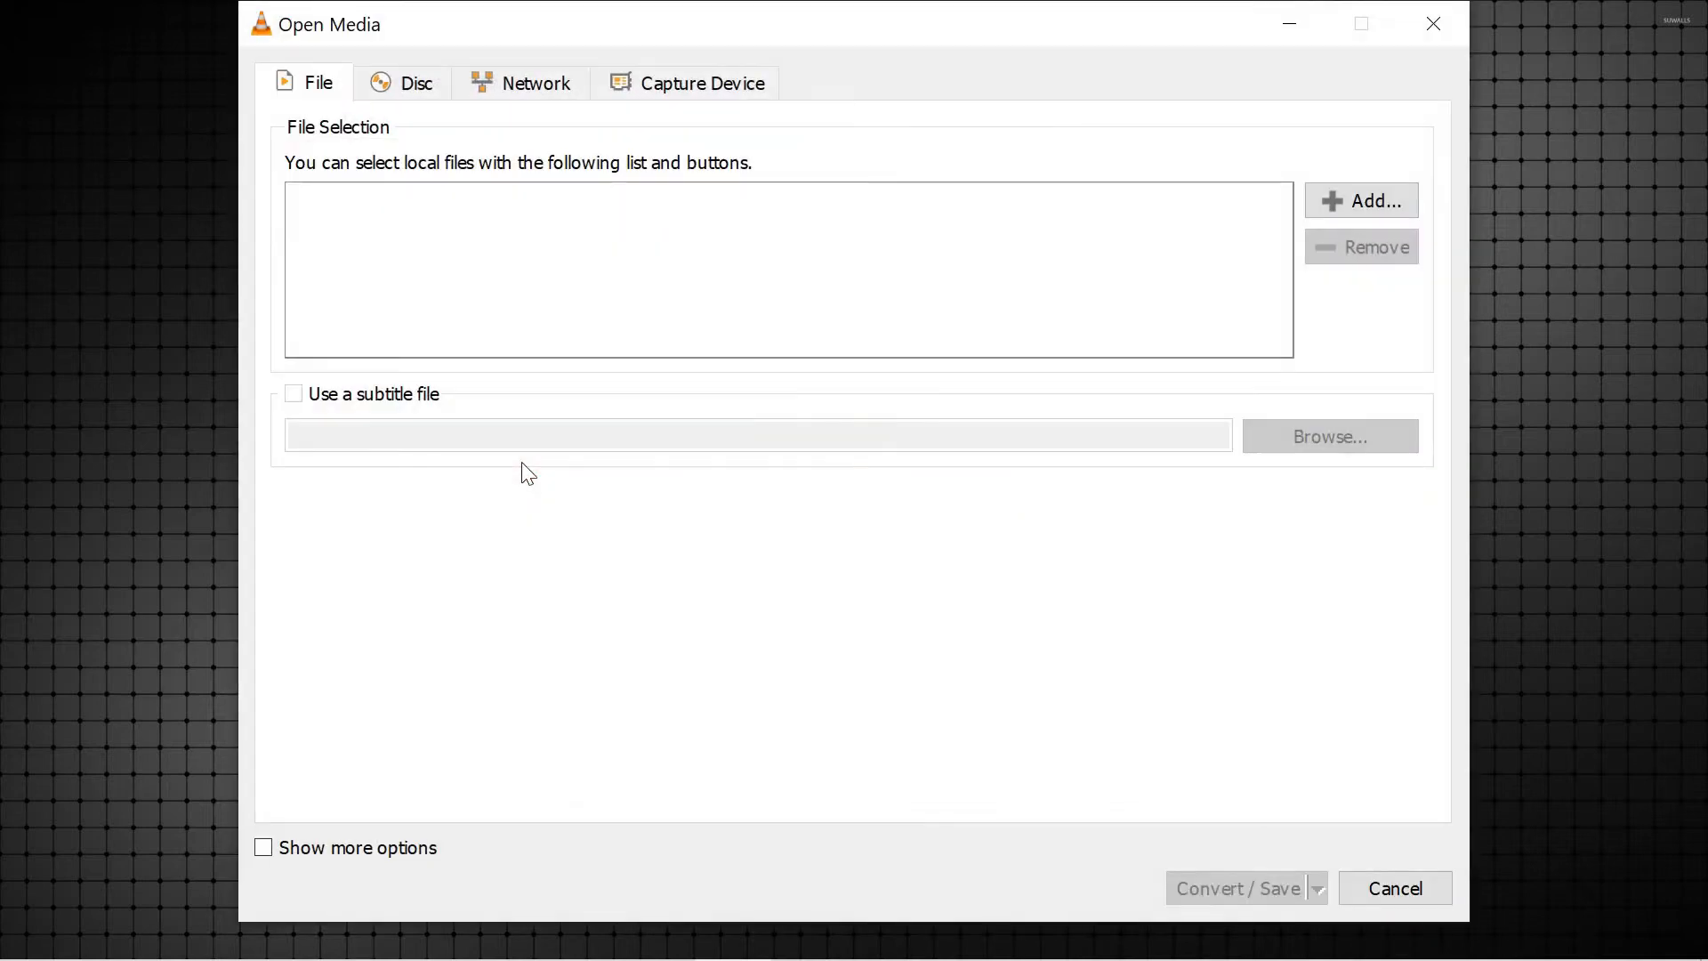
pyautogui.moveTo(1370, 213)
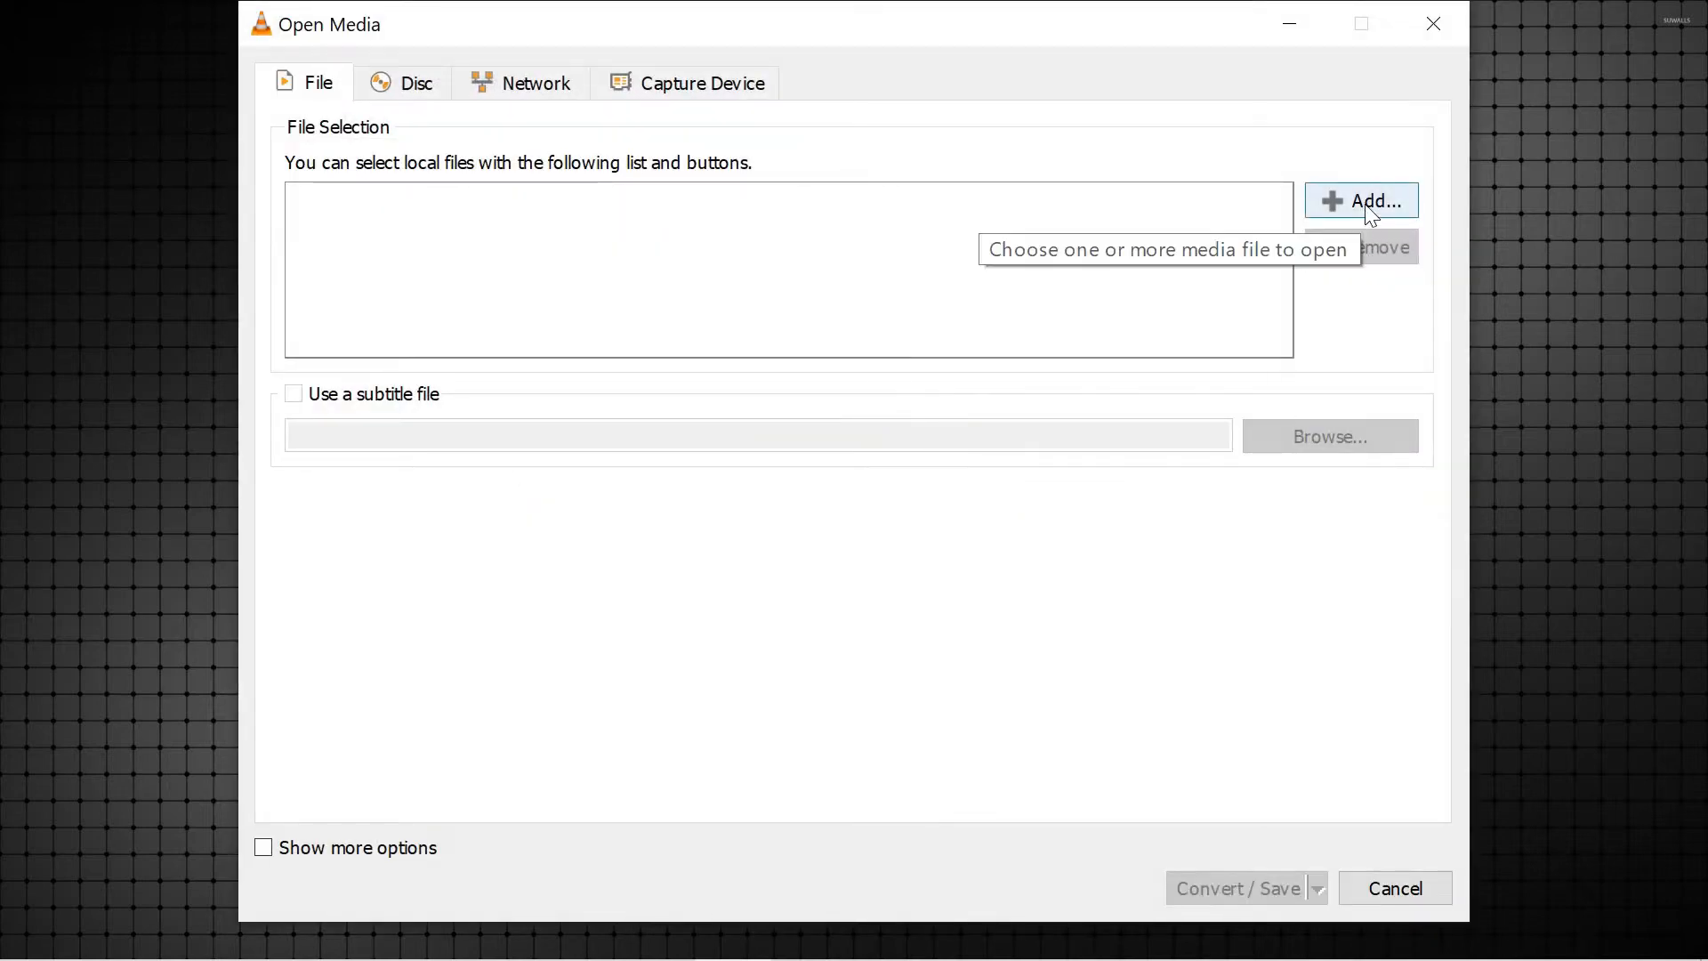
pyautogui.click(1362, 200)
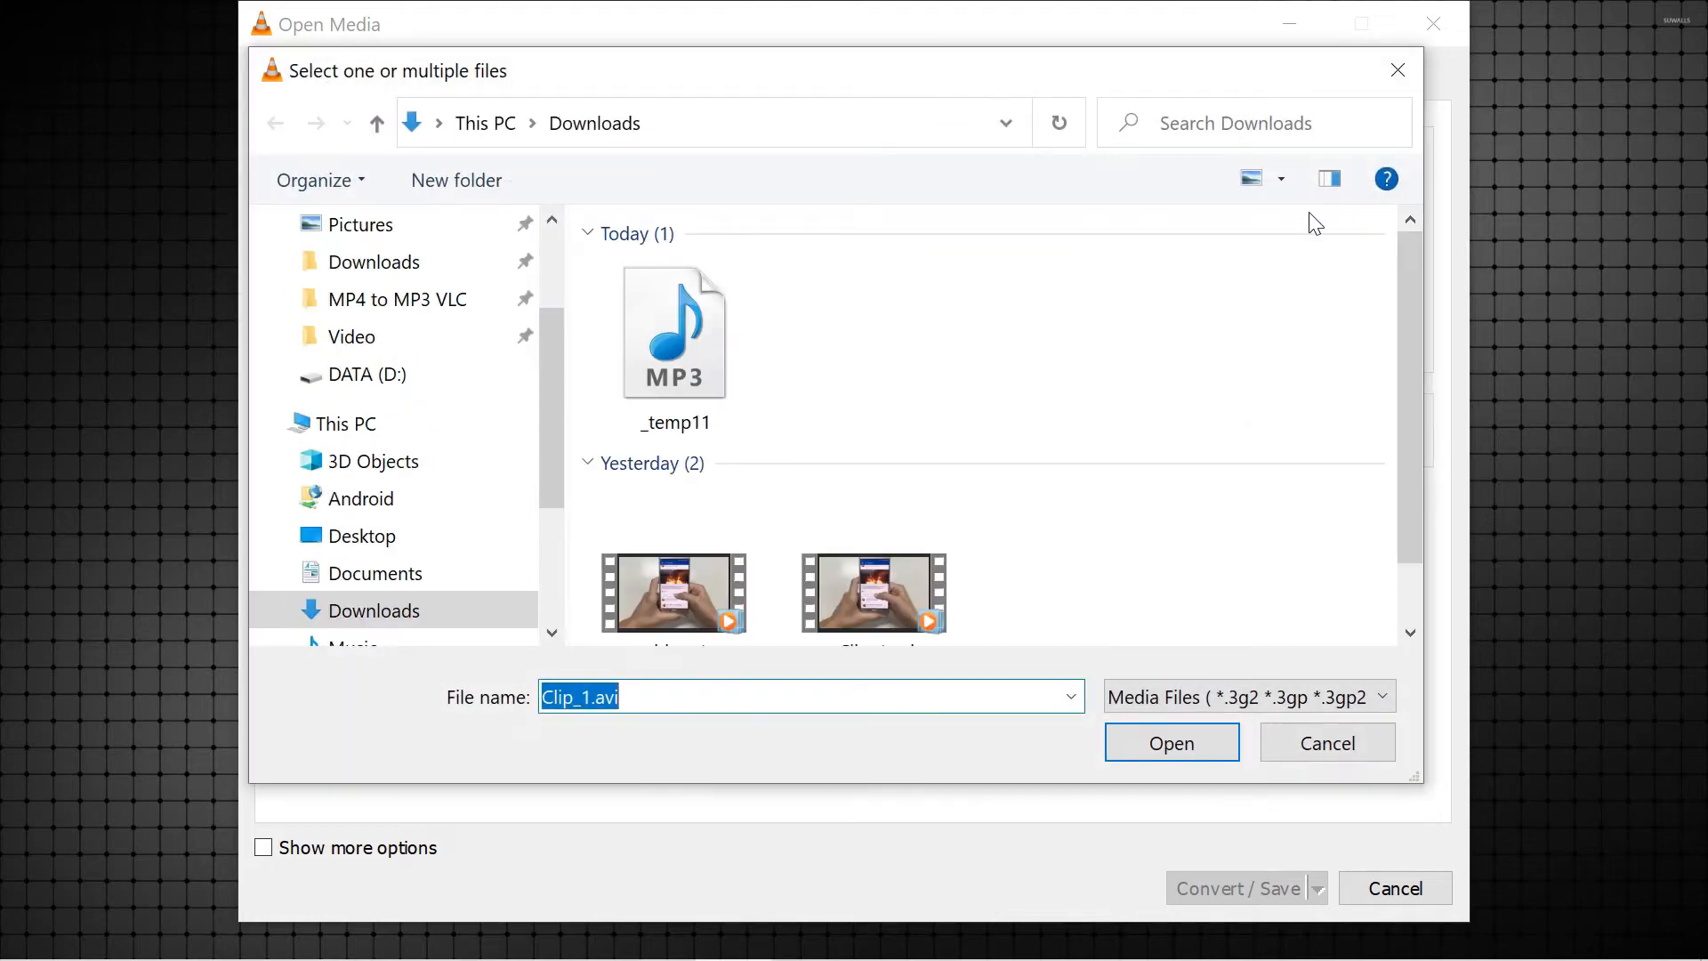
pyautogui.click(351, 336)
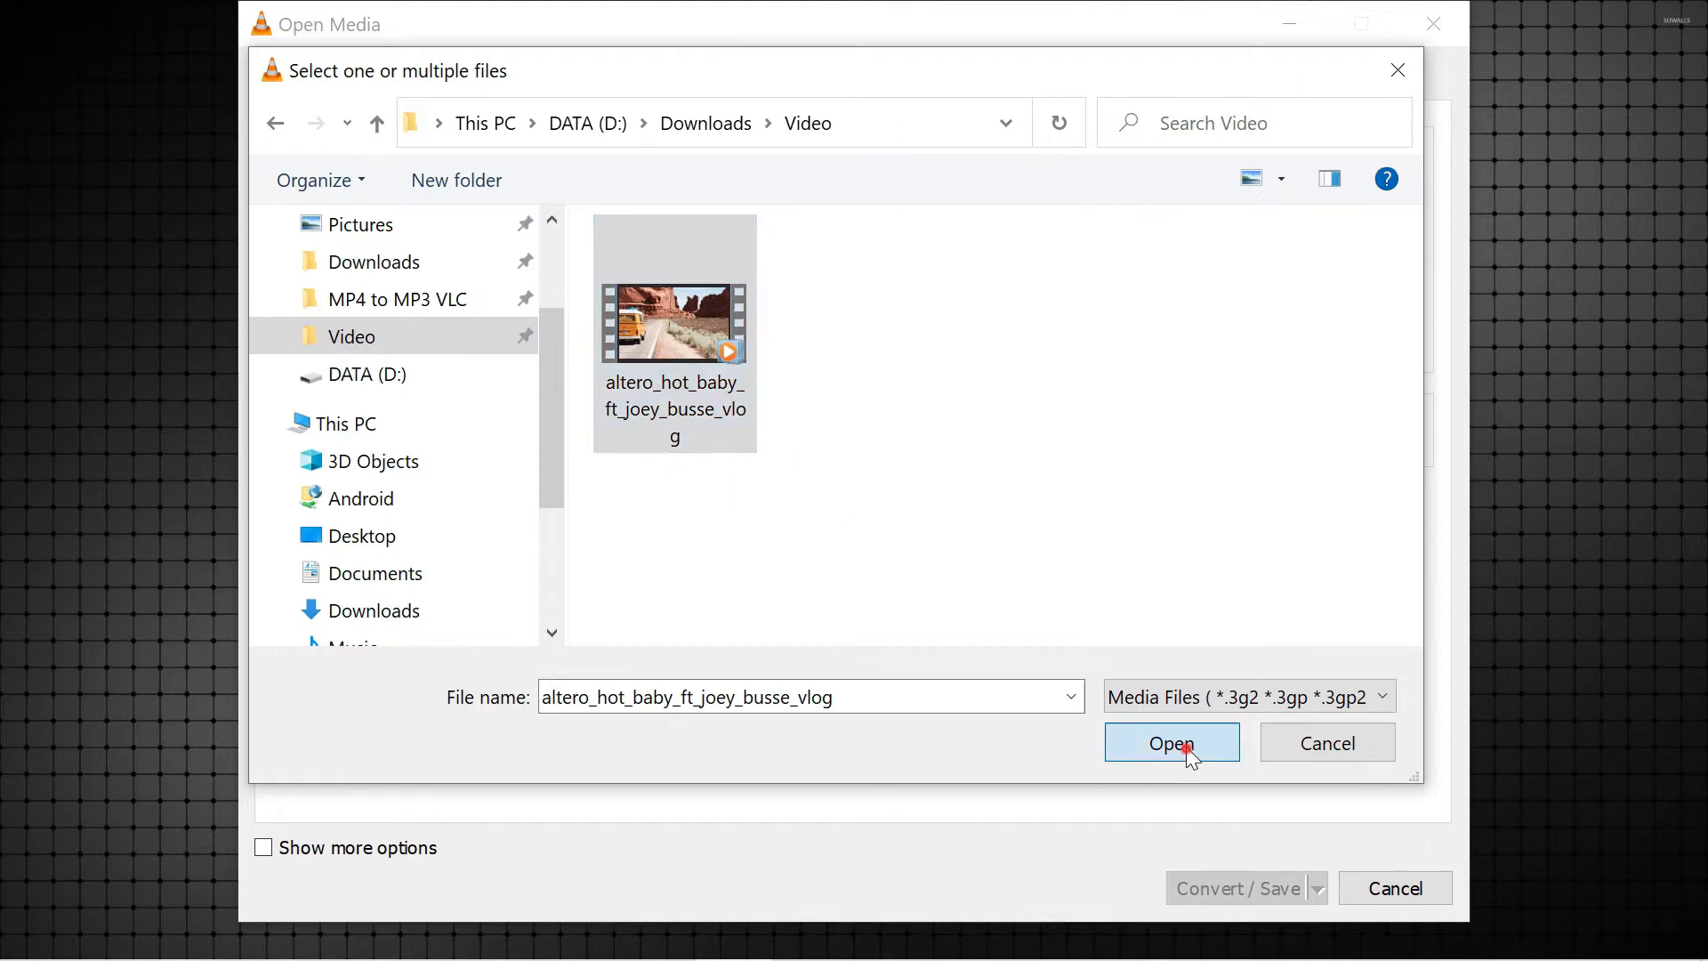
pyautogui.click(1171, 743)
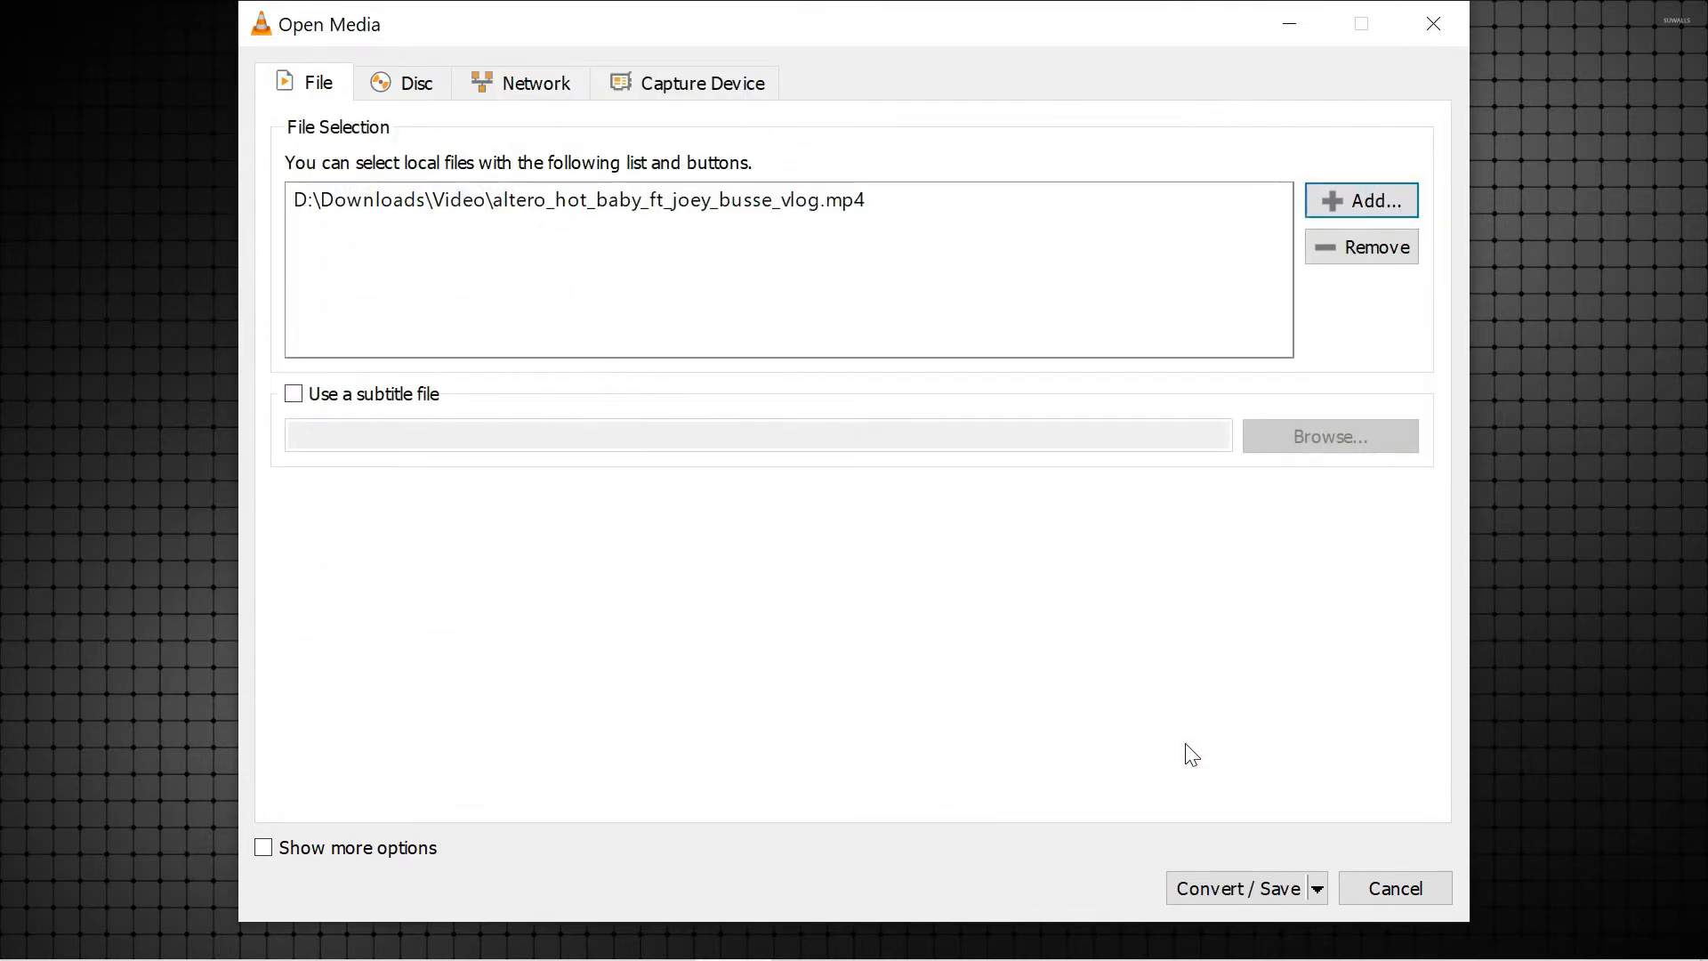
pyautogui.click(1237, 888)
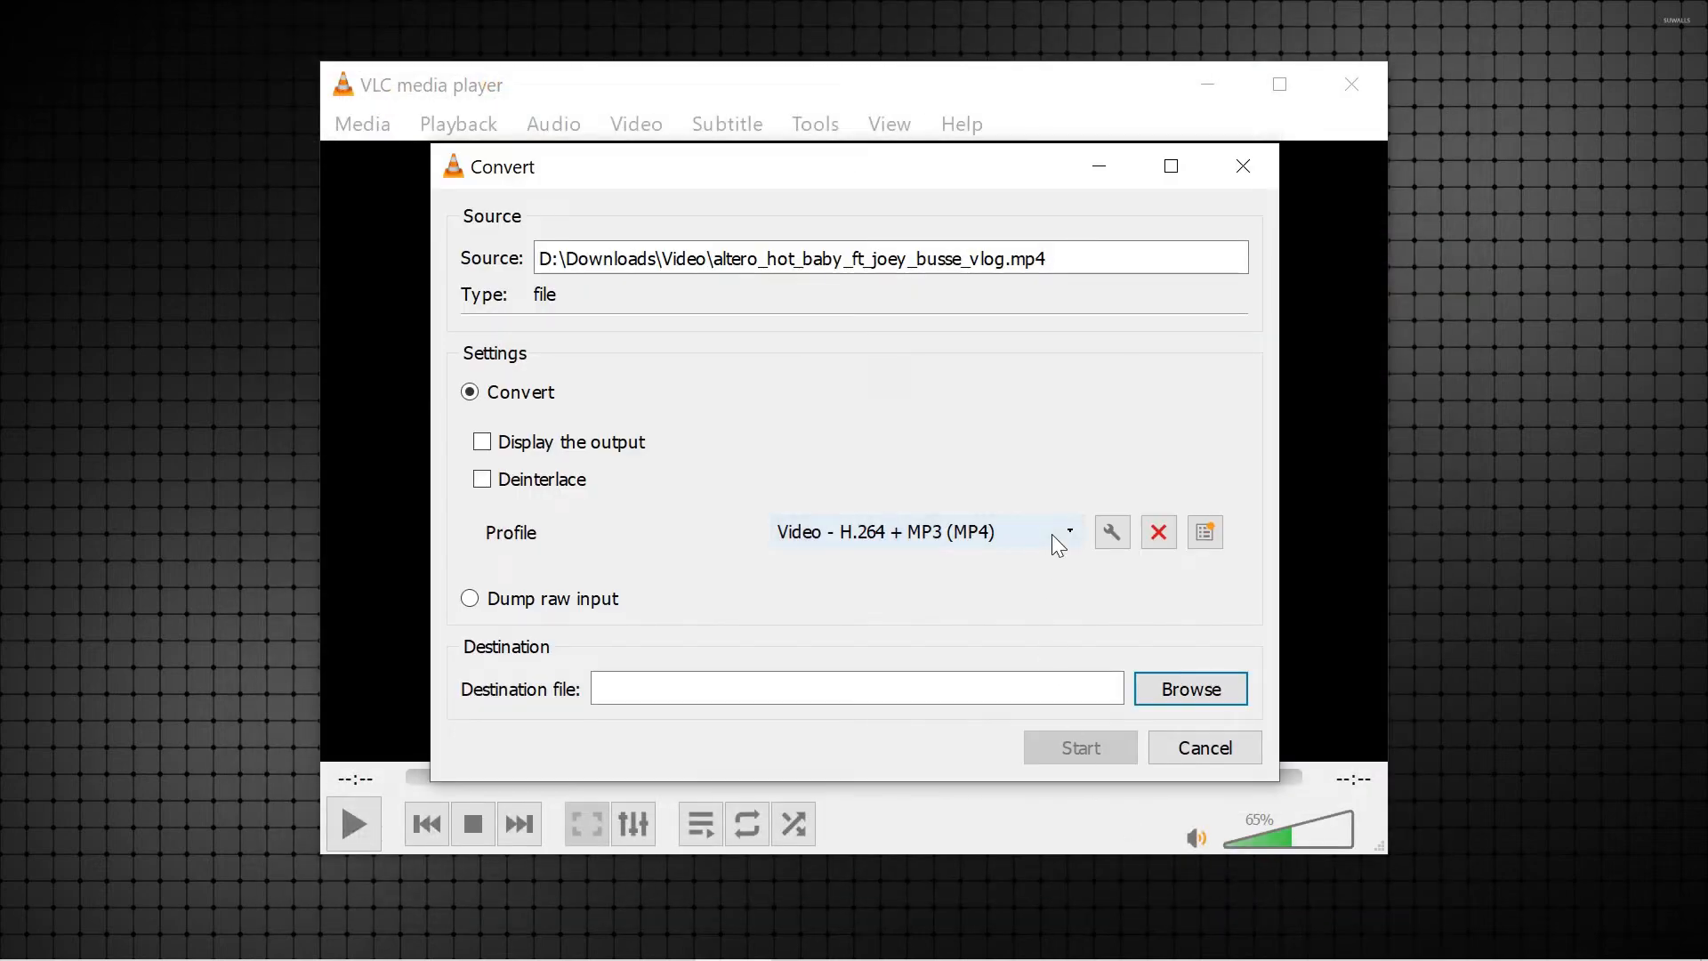
# - Choose the Audio - MP3 profile and set the destination to altero_hot_baby.mp3
pyautogui.click(1068, 532)
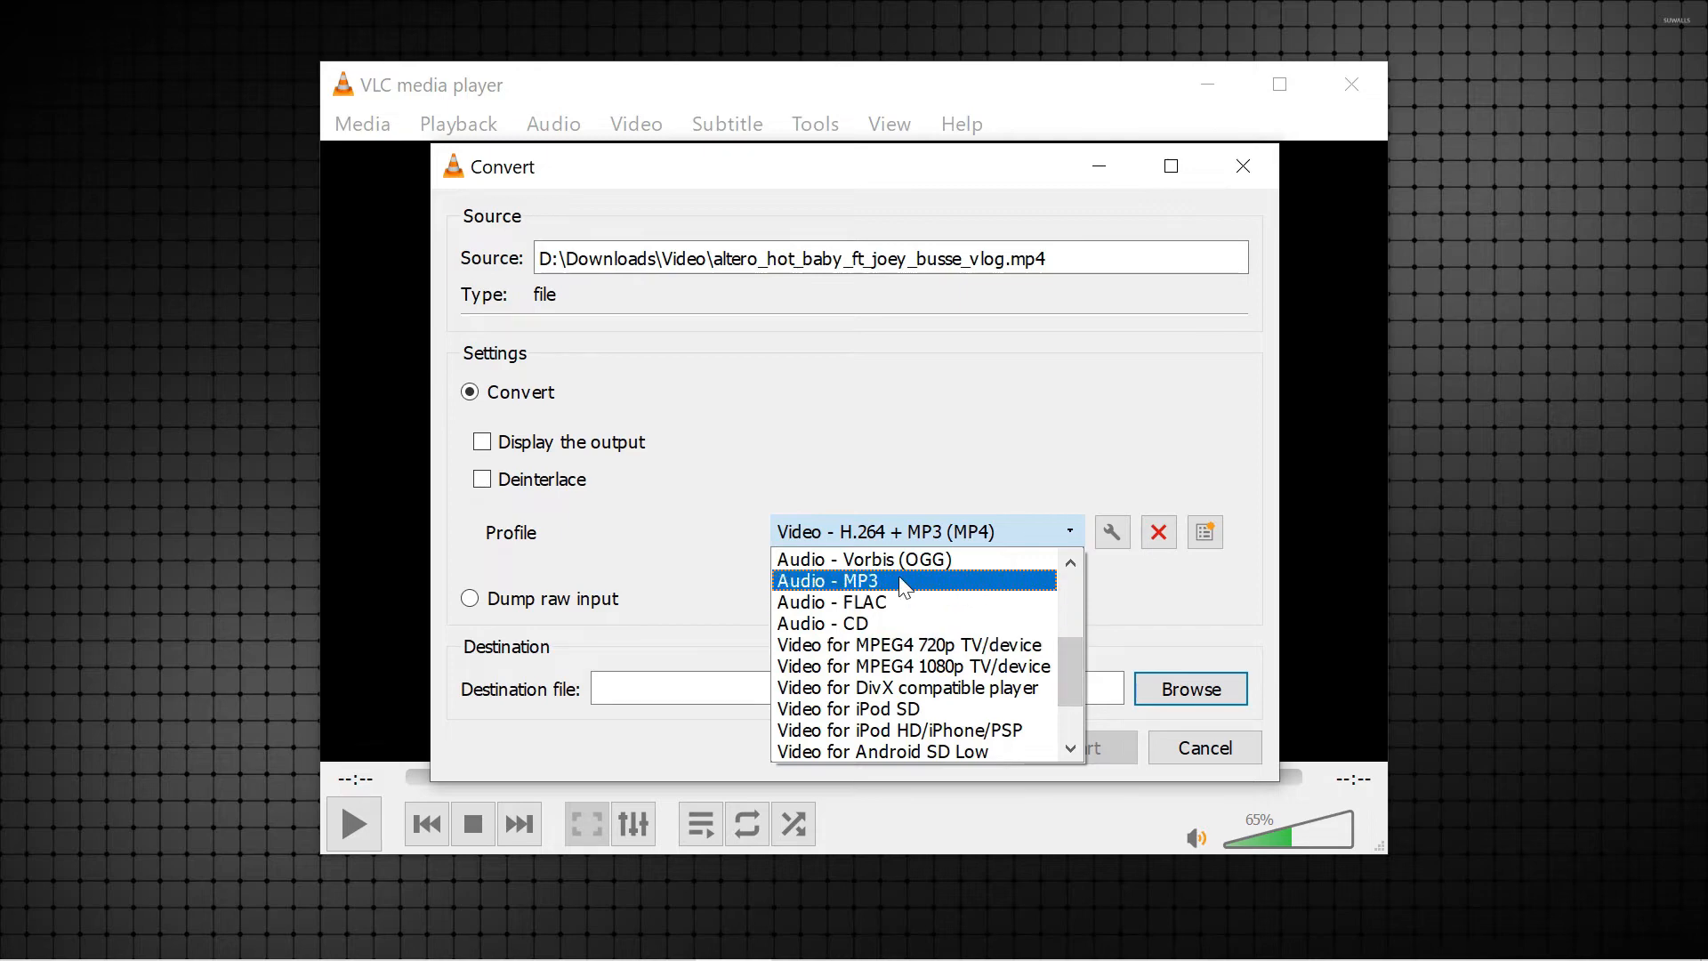
pyautogui.click(830, 581)
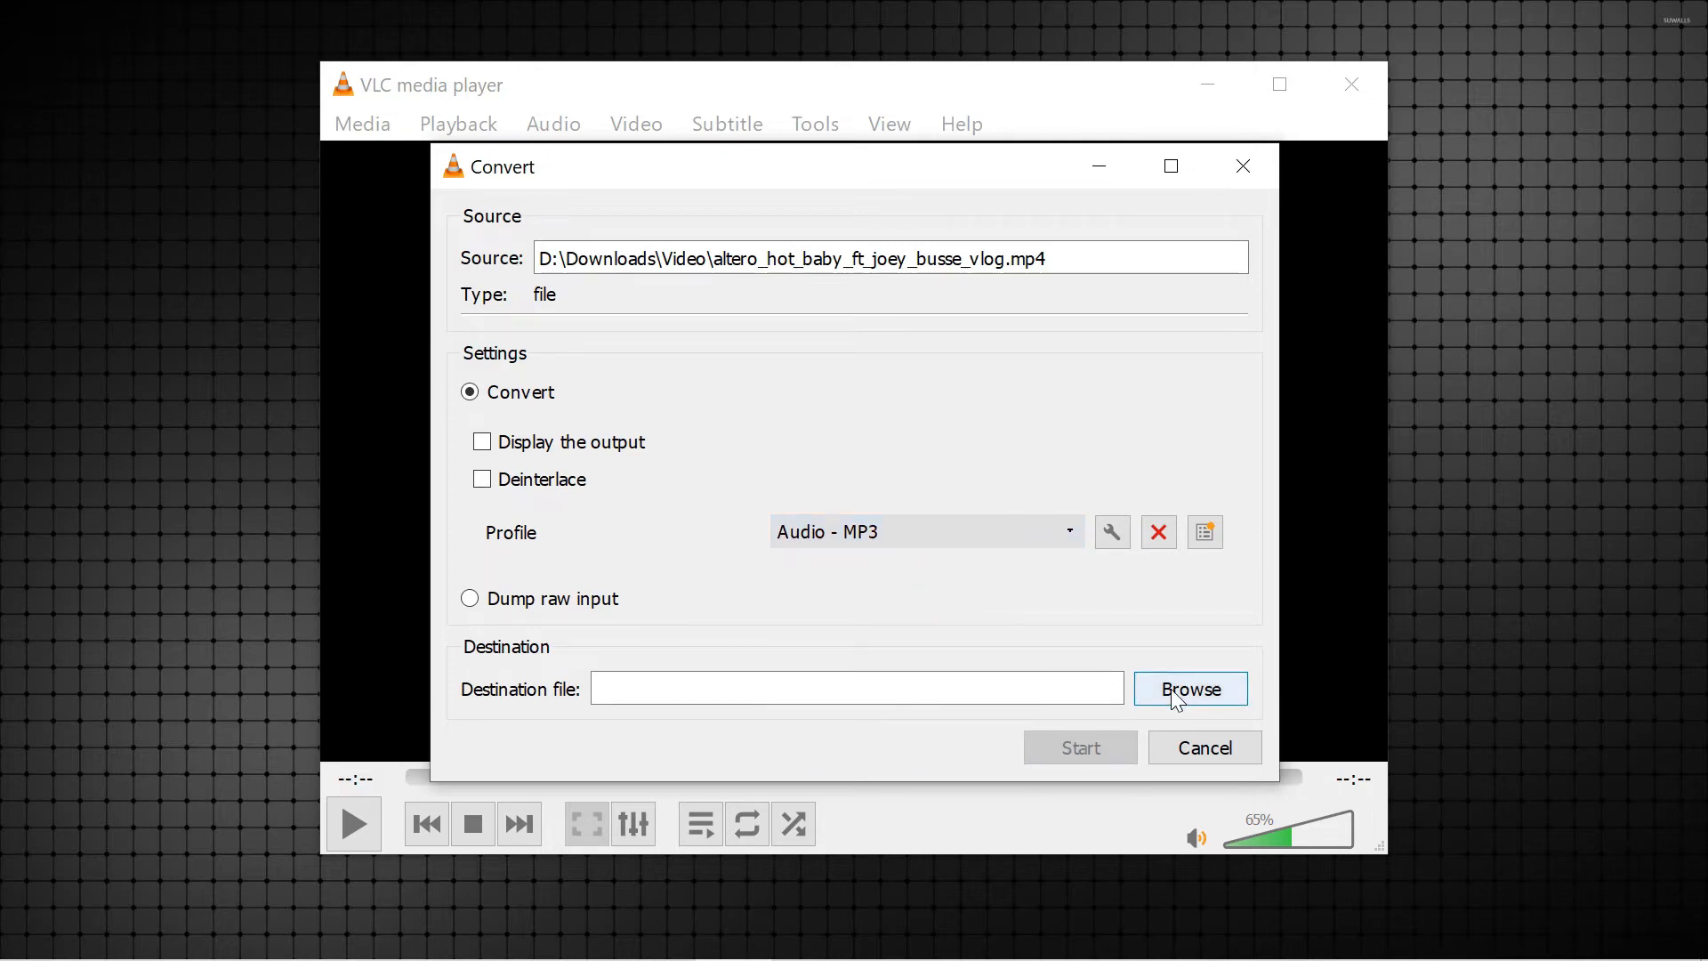
pyautogui.click(1190, 689)
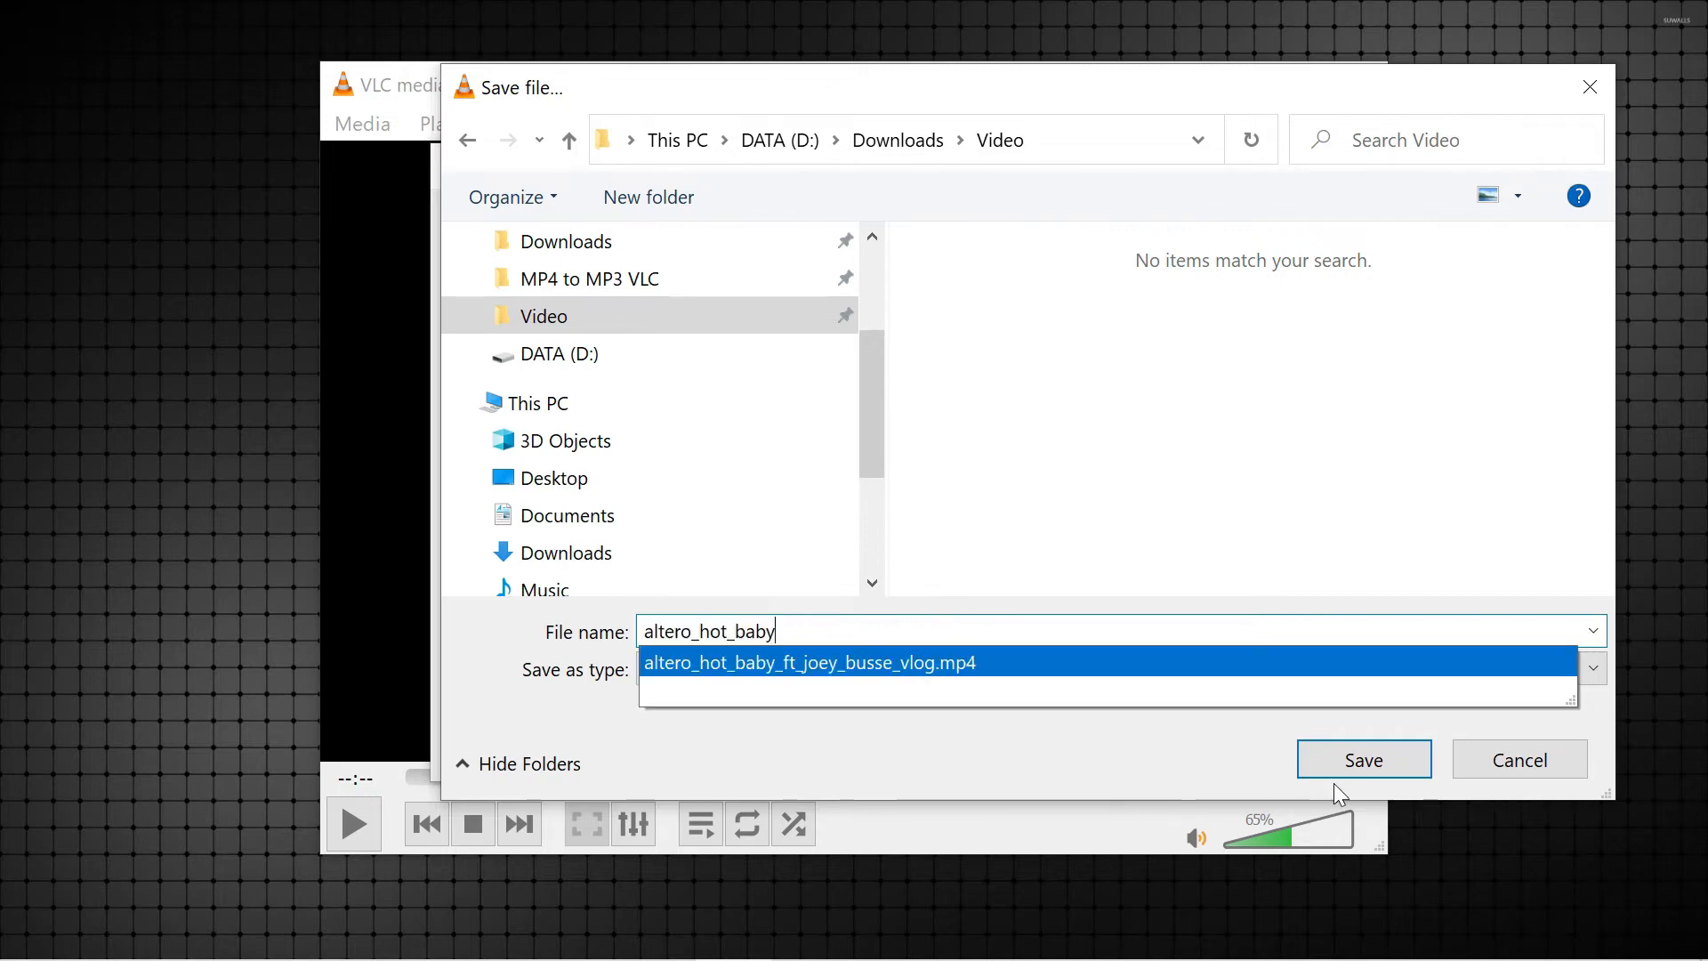
pyautogui.click(1363, 759)
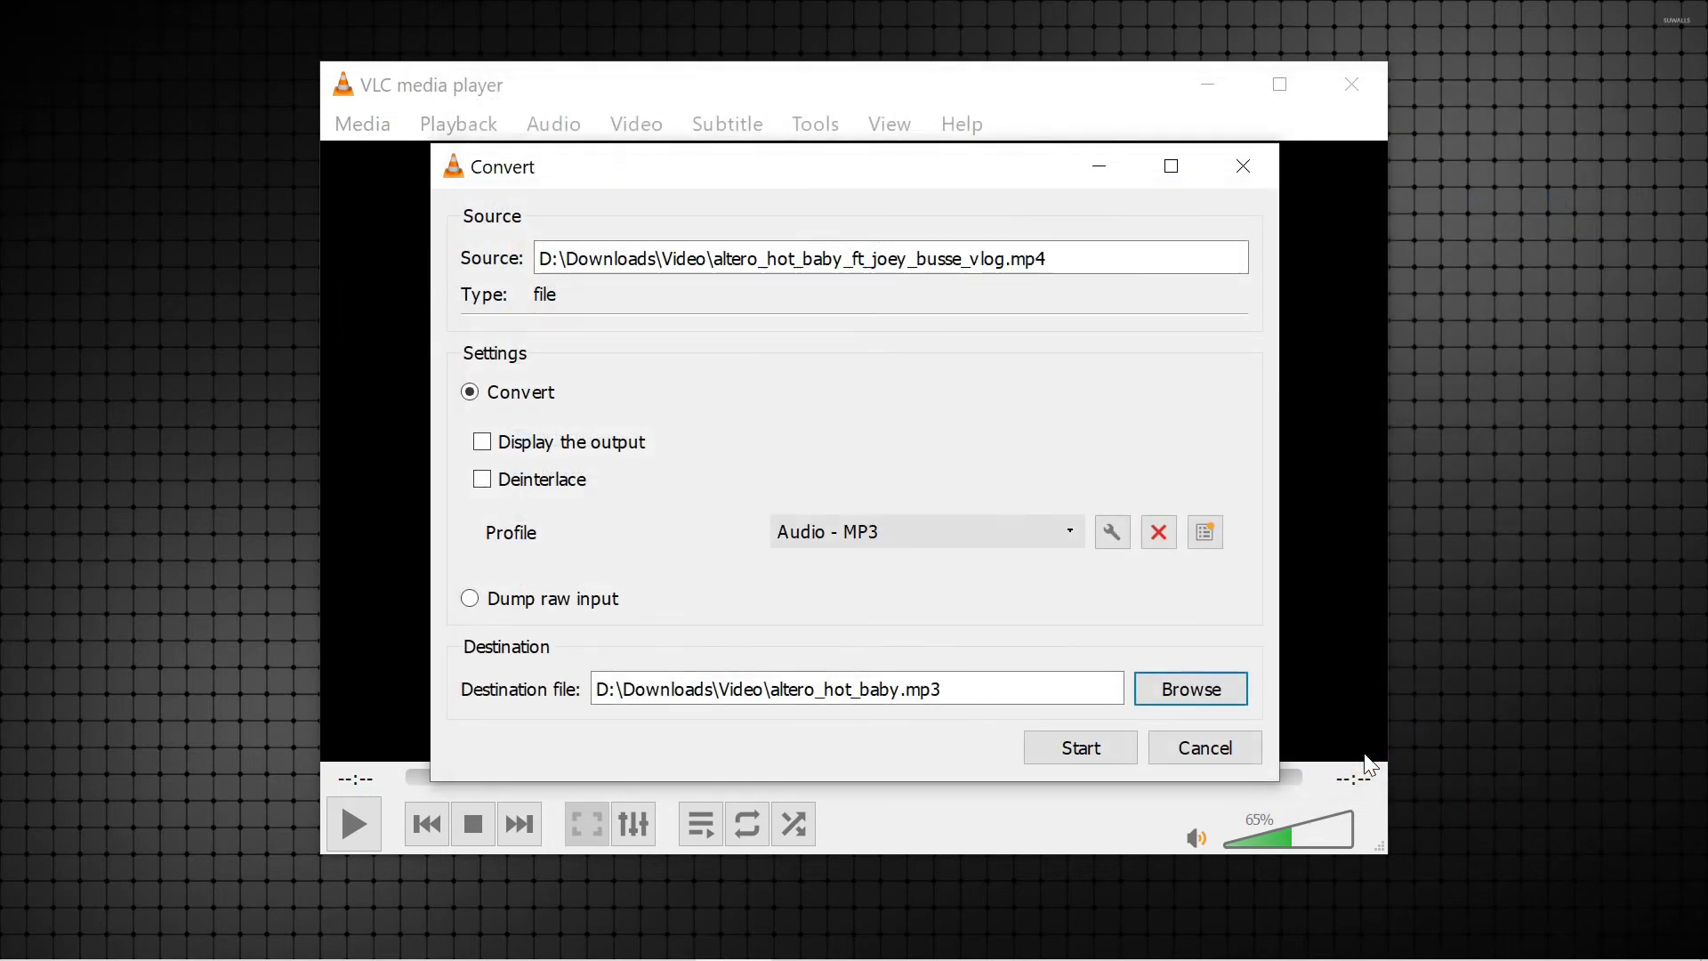
pyautogui.moveTo(1097, 790)
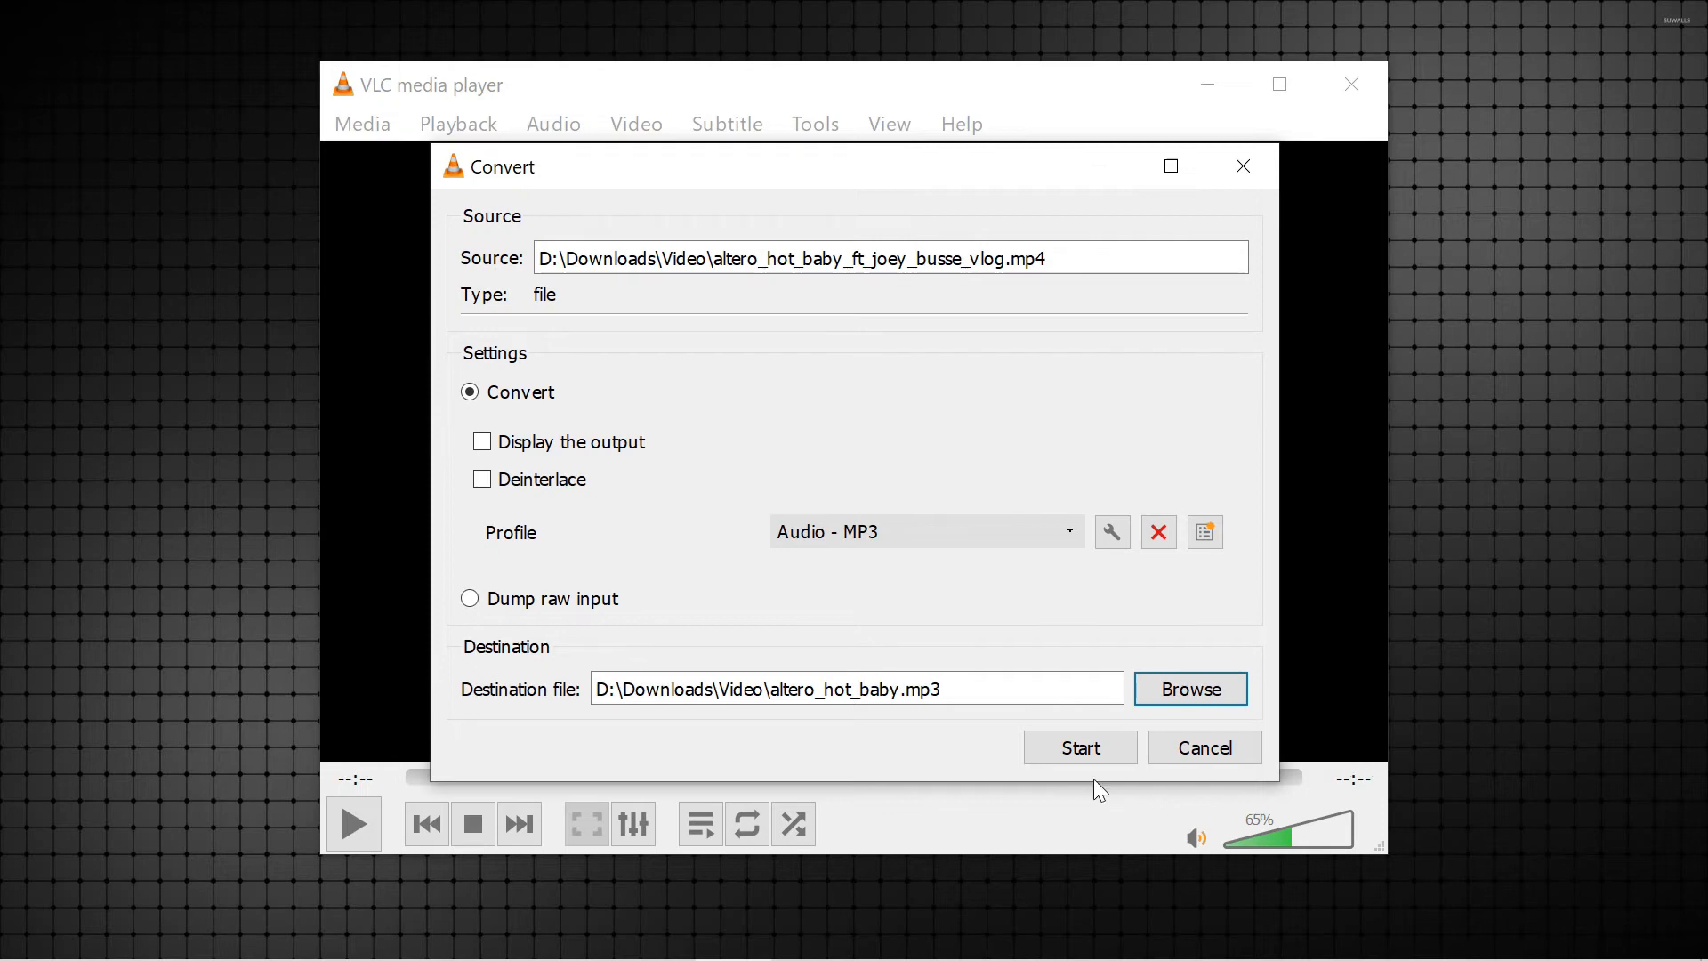
# - Start converting the vlog to MP3 and let it finish
pyautogui.click(1079, 748)
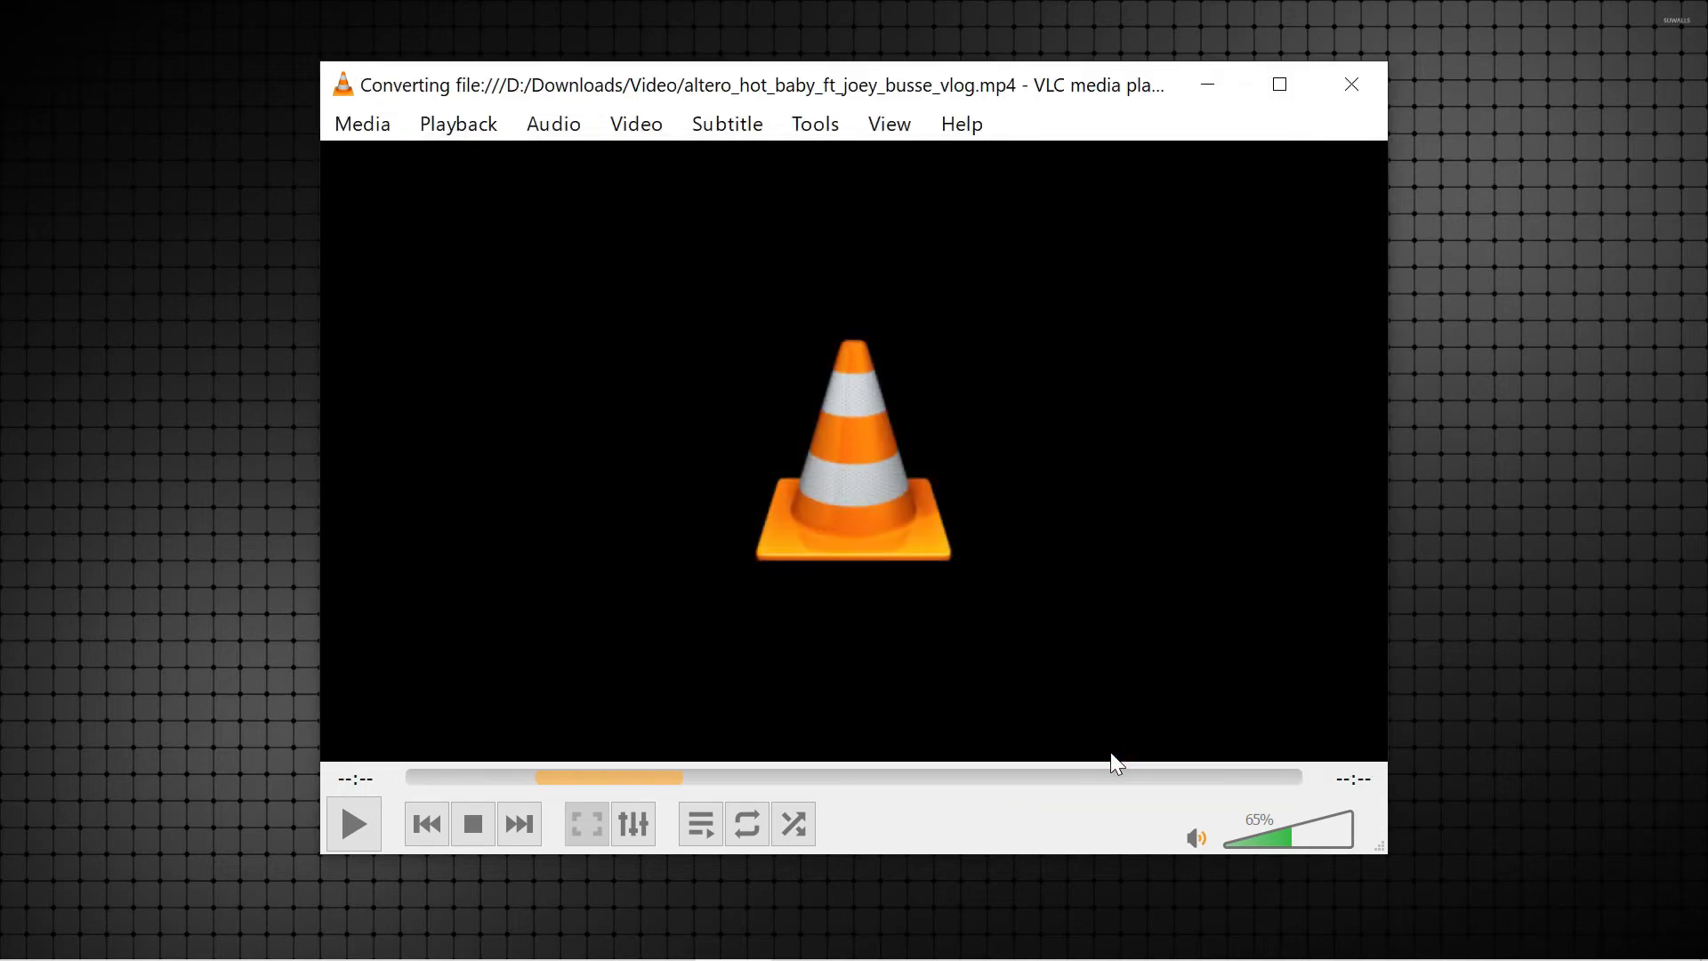
pyautogui.click(354, 824)
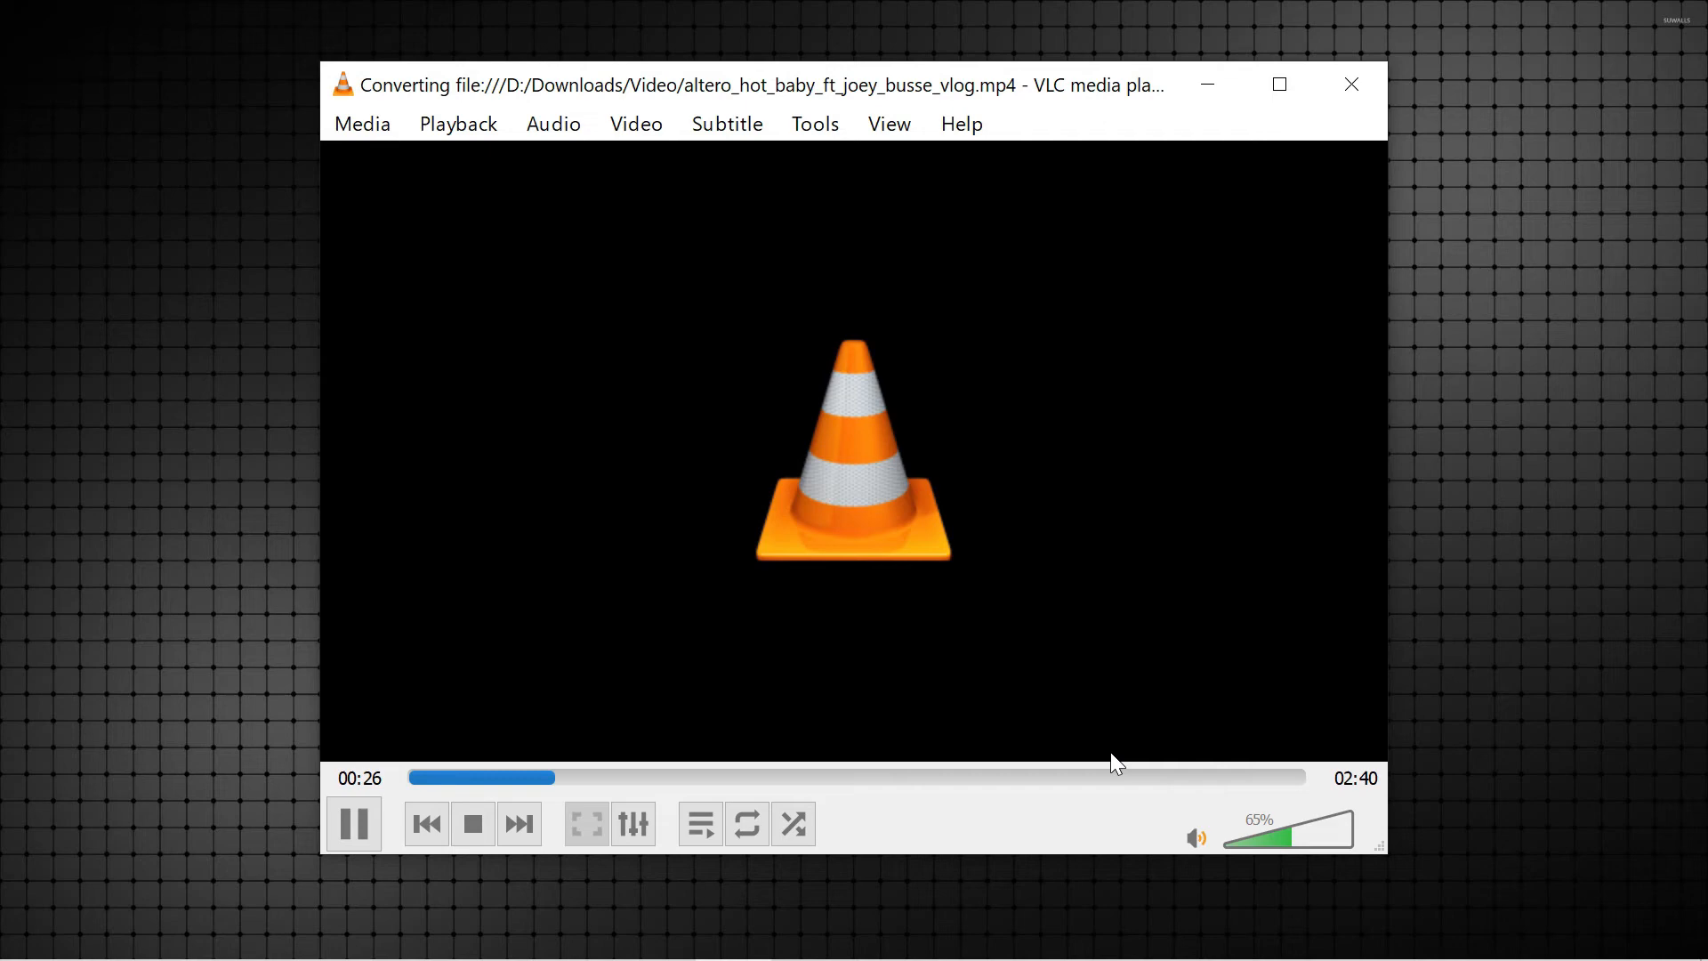
pyautogui.click(985, 777)
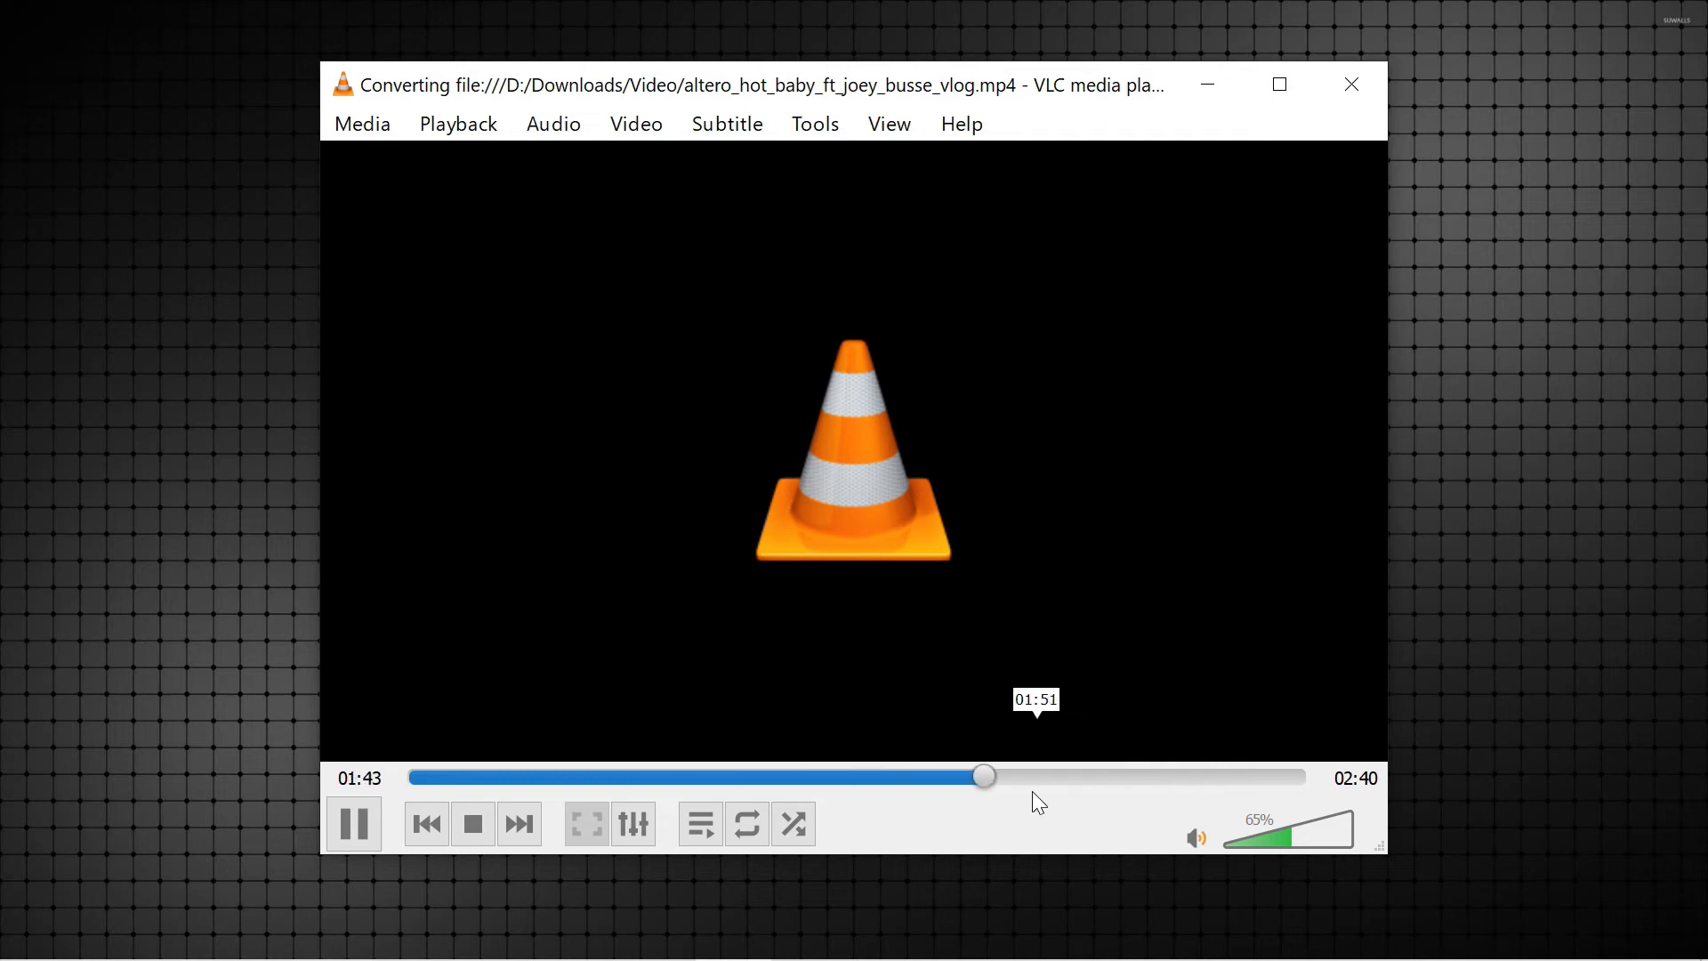
pyautogui.click(472, 823)
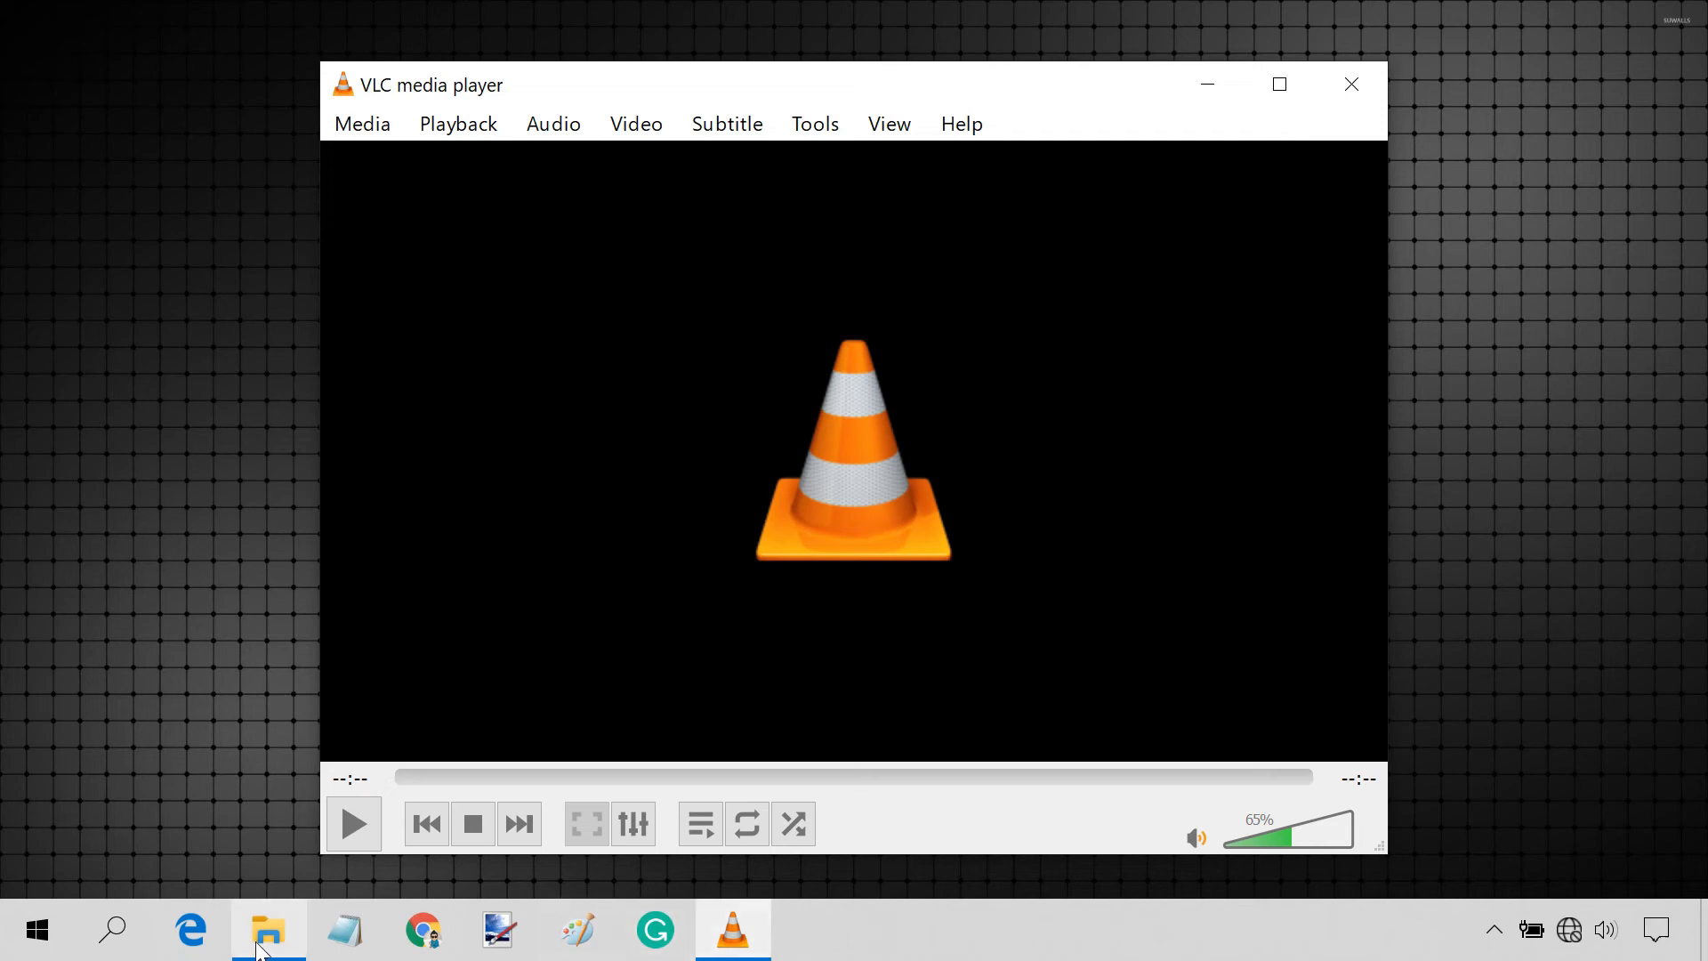
# - Select altero_hot_baby.mp3 in the Video folder in File Explorer
pyautogui.click(267, 931)
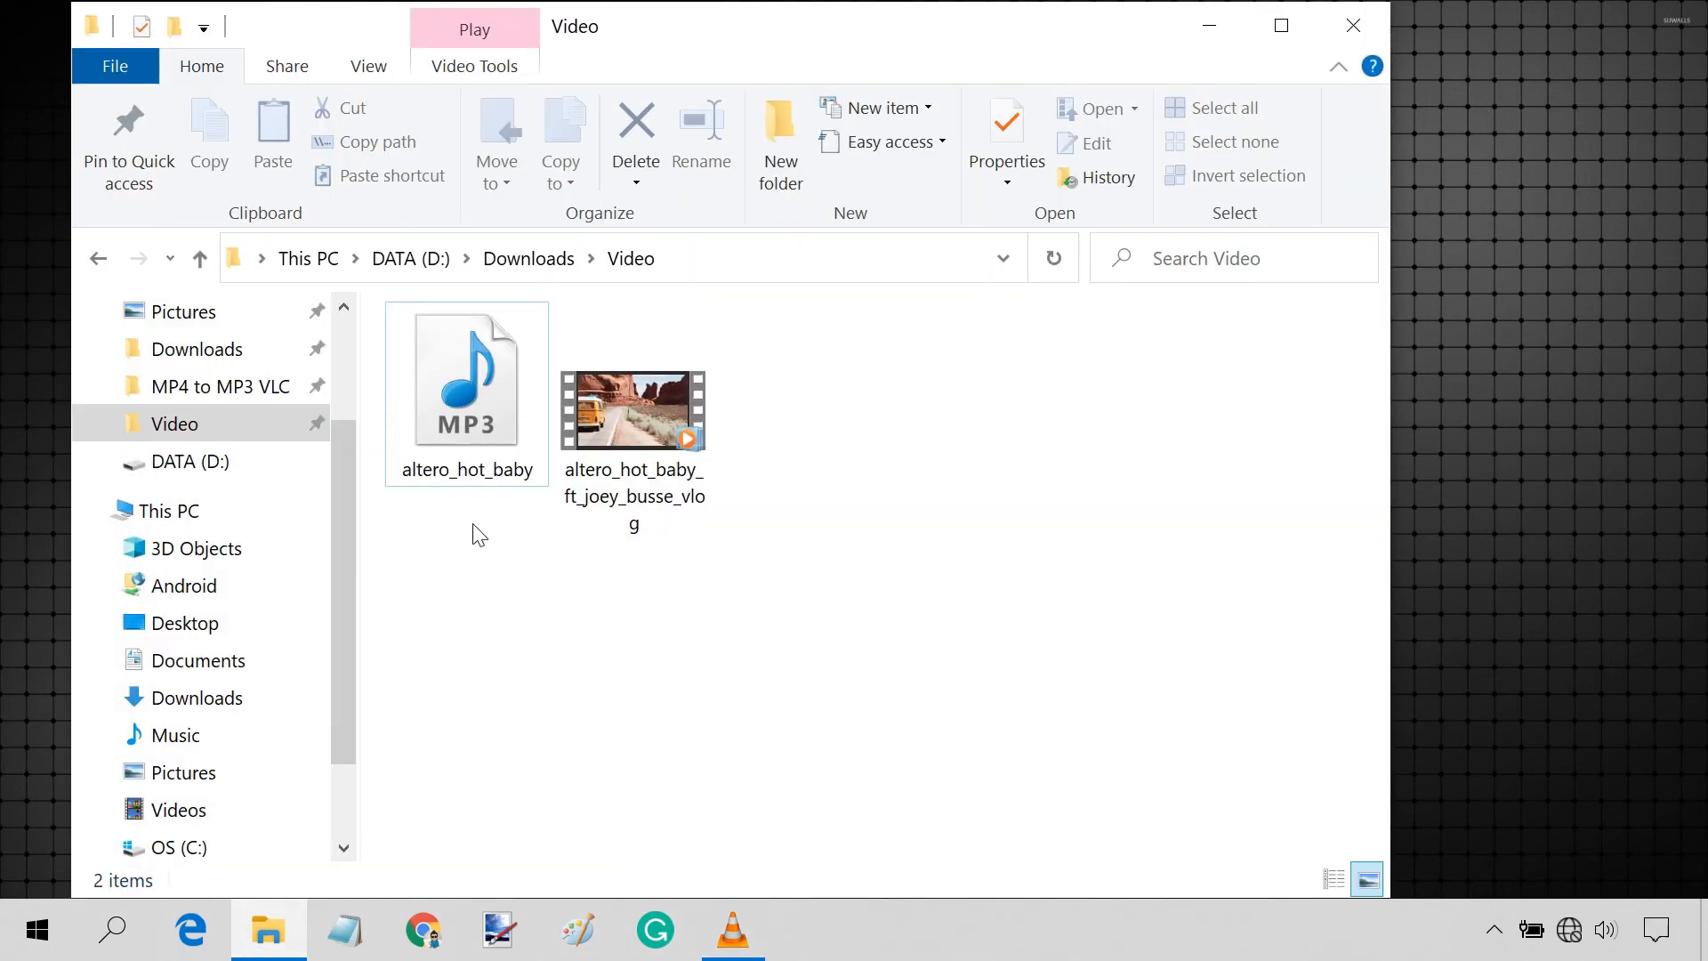
pyautogui.click(466, 393)
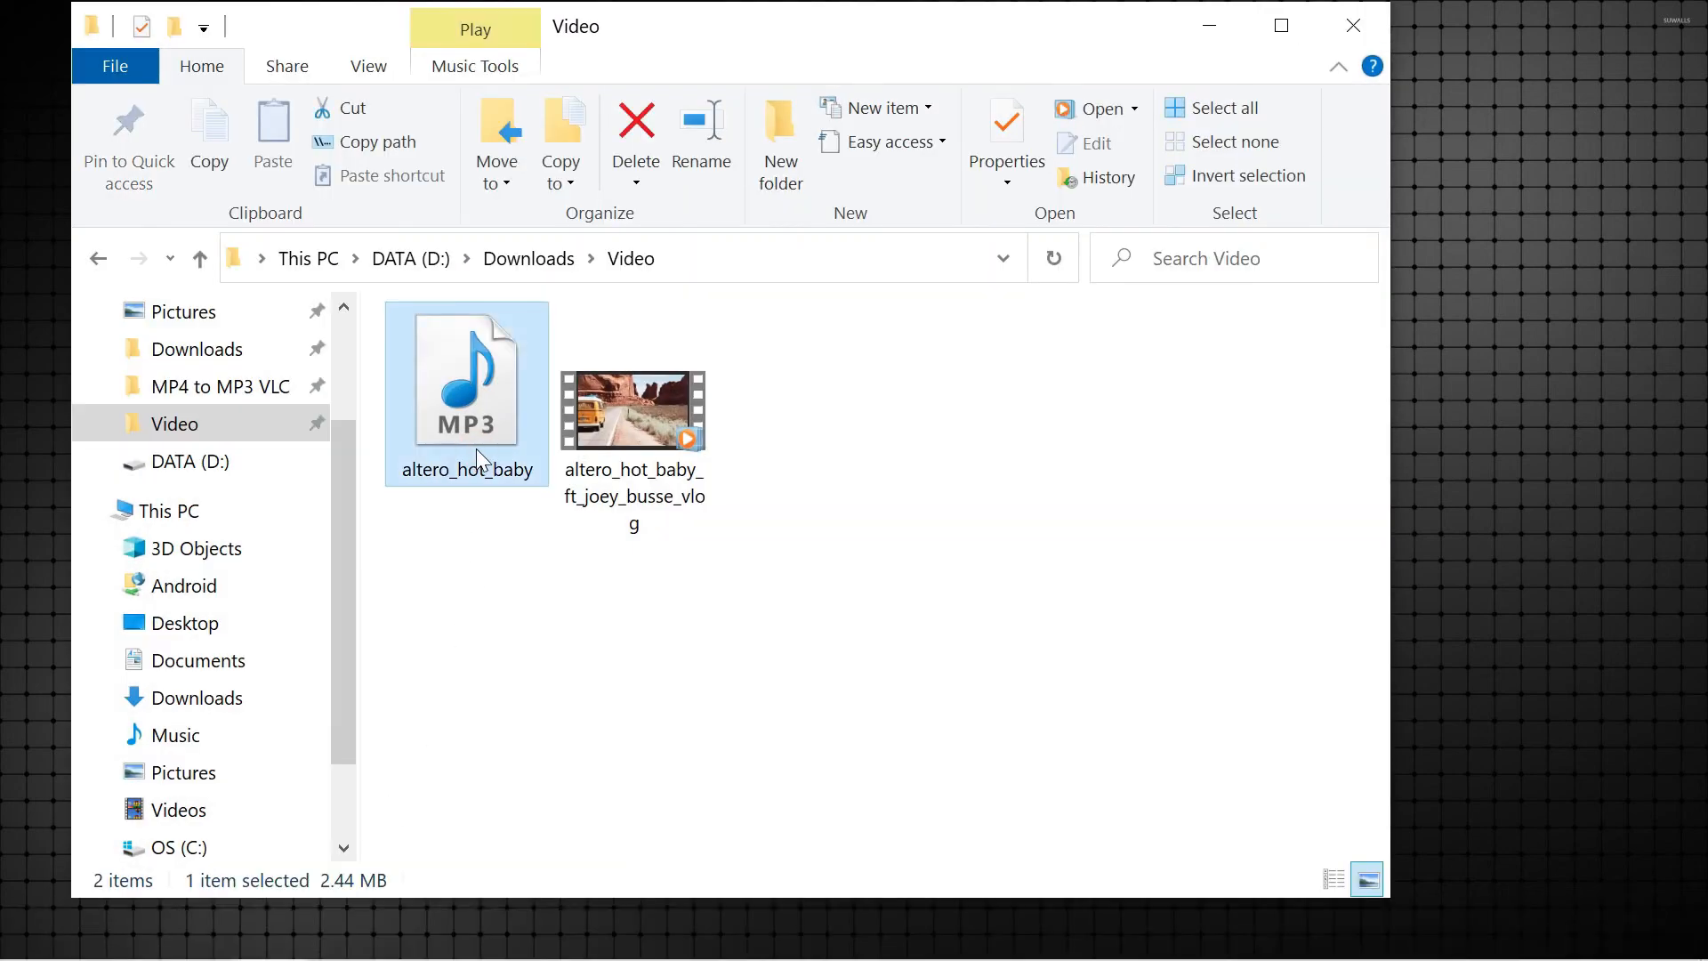